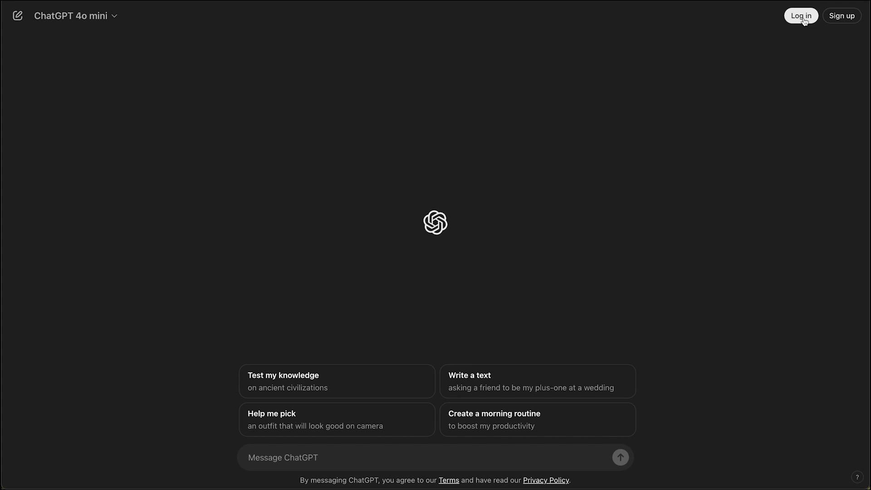
# - Log in to the ChatGPT account so SearchGPT appears in the sidebar
pyautogui.click(800, 16)
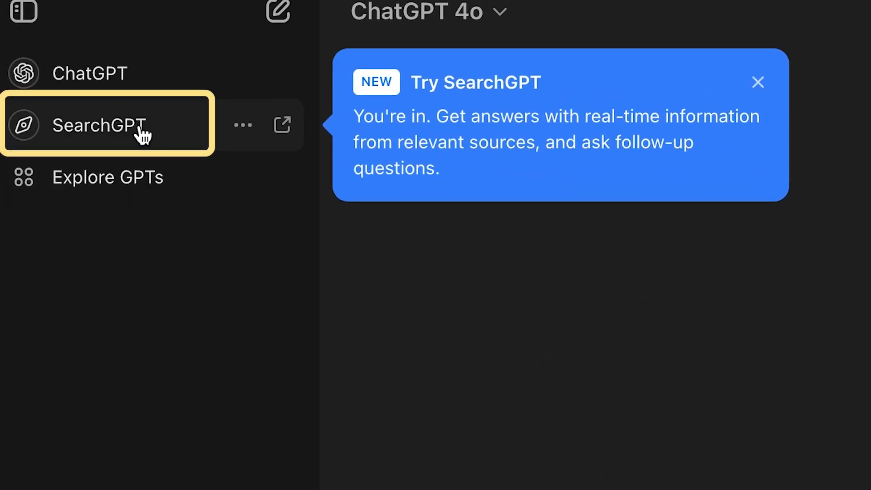
# - Open SearchGPT from the sidebar and accept its search terms
pyautogui.click(99, 125)
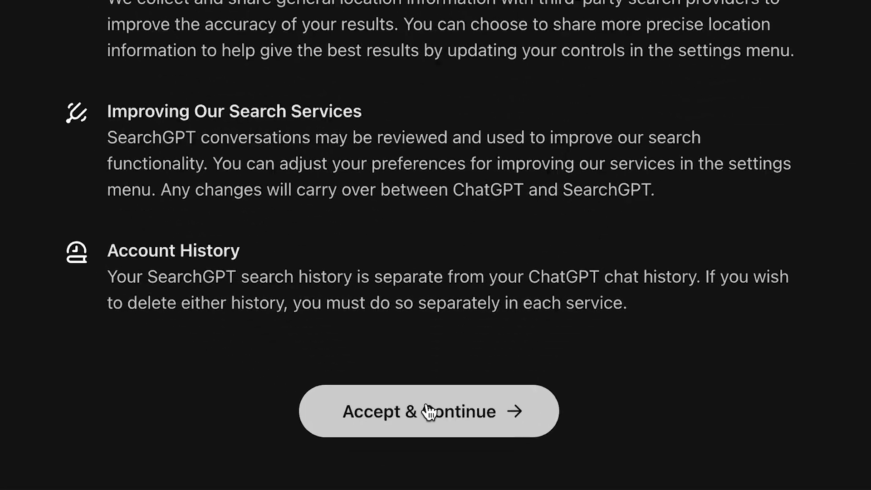
pyautogui.click(428, 410)
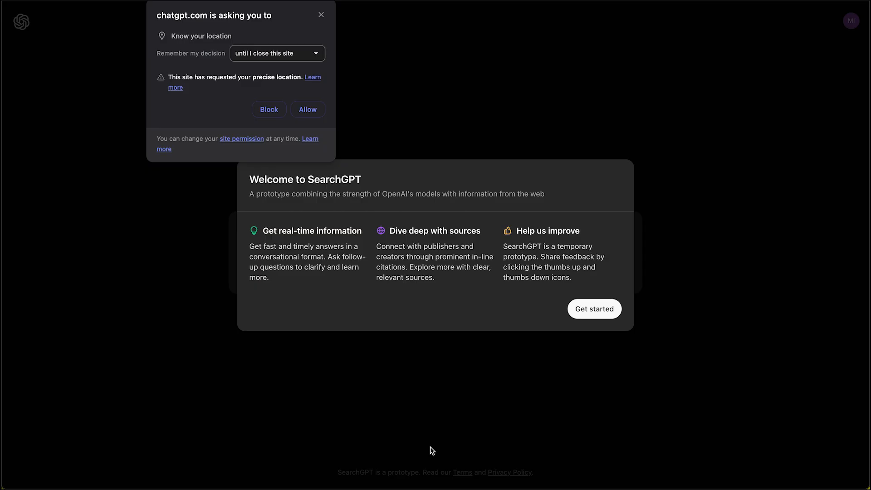
pyautogui.moveTo(280, 217)
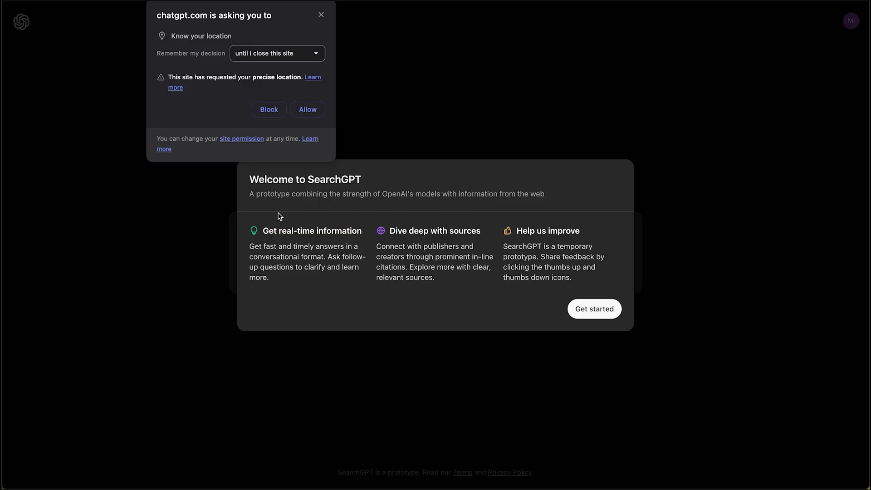
# - Dismiss the welcome card with Get started and focus the empty search box
pyautogui.click(594, 308)
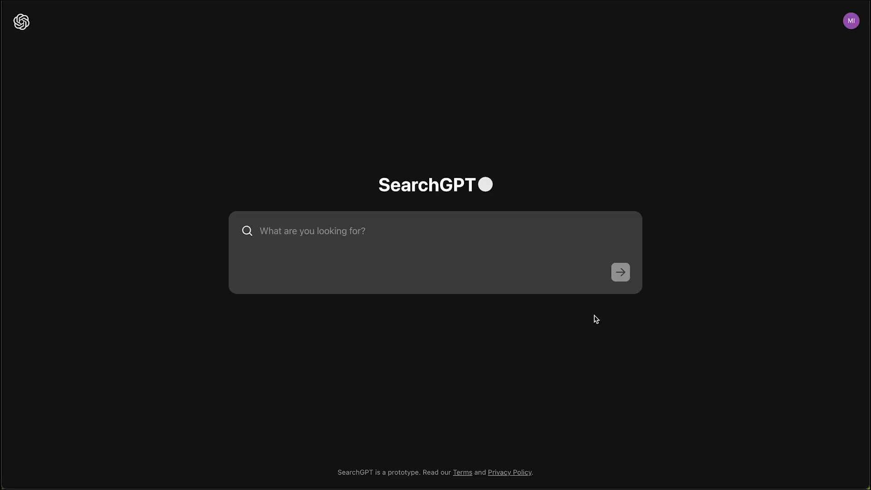
pyautogui.moveTo(418, 243)
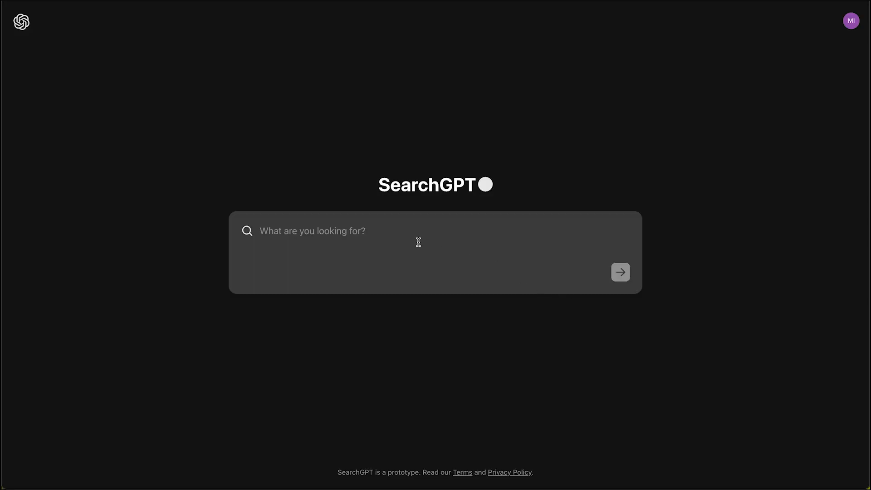
pyautogui.click(311, 231)
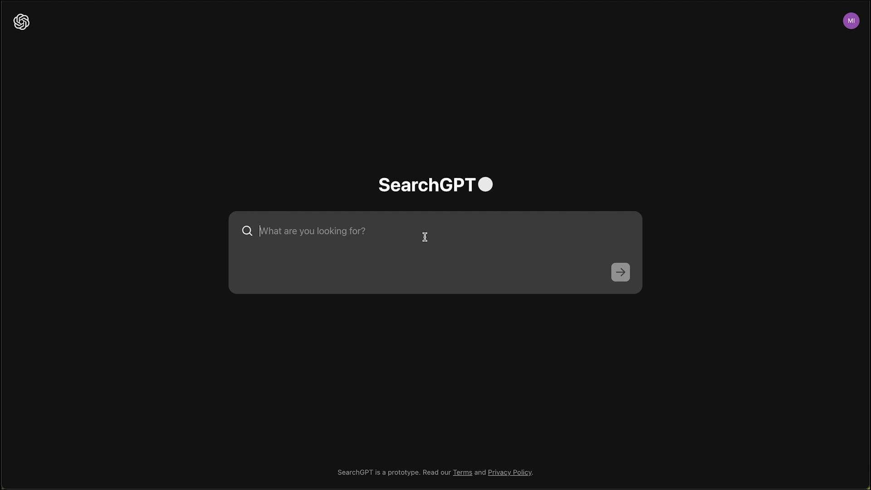
# - Search 'is creatine safe to consume?' and get a cited answer
pyautogui.write('is cre')
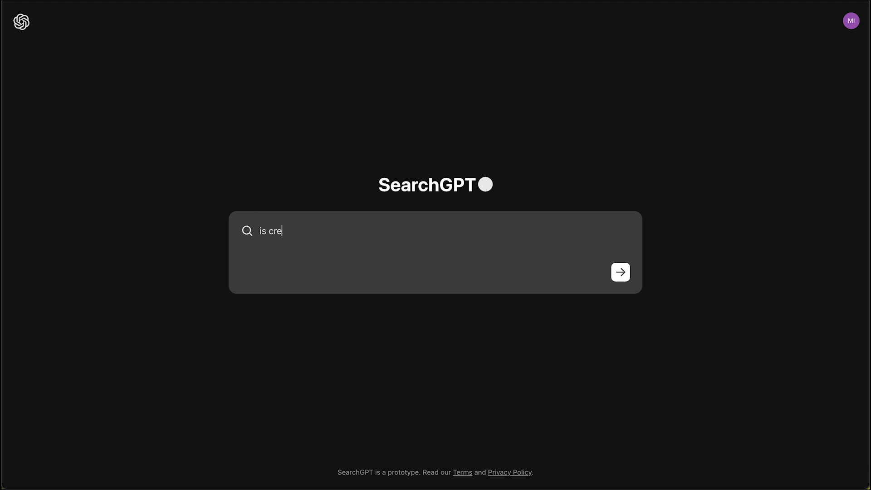
pyautogui.click(620, 272)
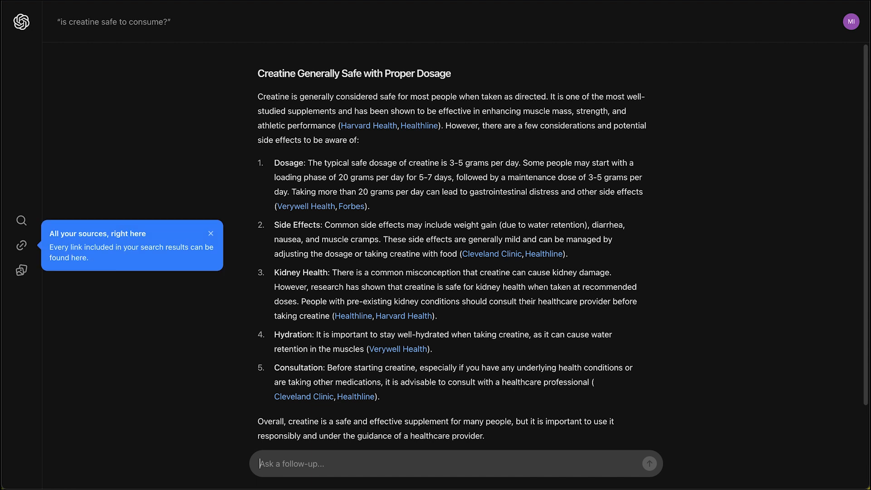
pyautogui.moveTo(210, 257)
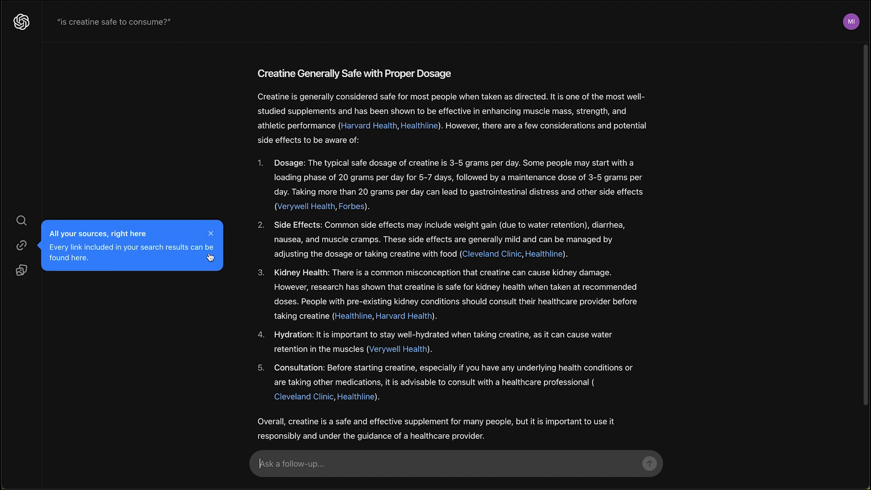
pyautogui.moveTo(116, 245)
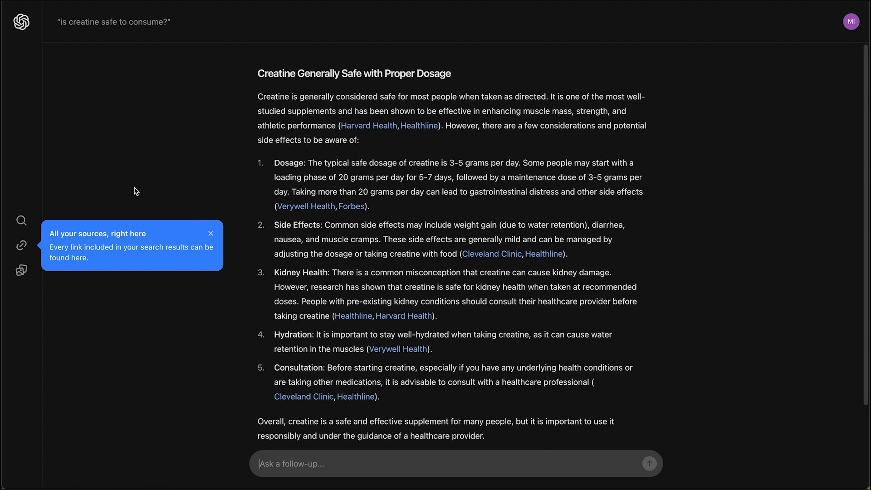
pyautogui.moveTo(65, 216)
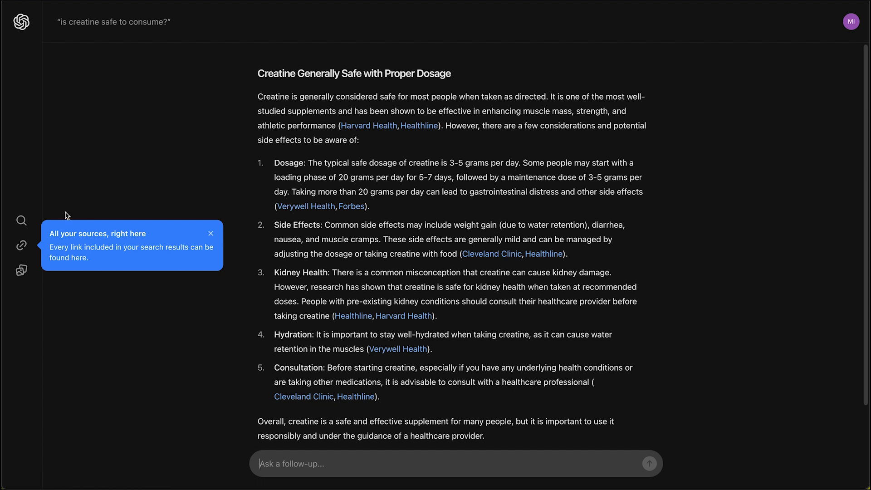
# - Show the answer's full source list, then switch to related creatine images
pyautogui.click(21, 245)
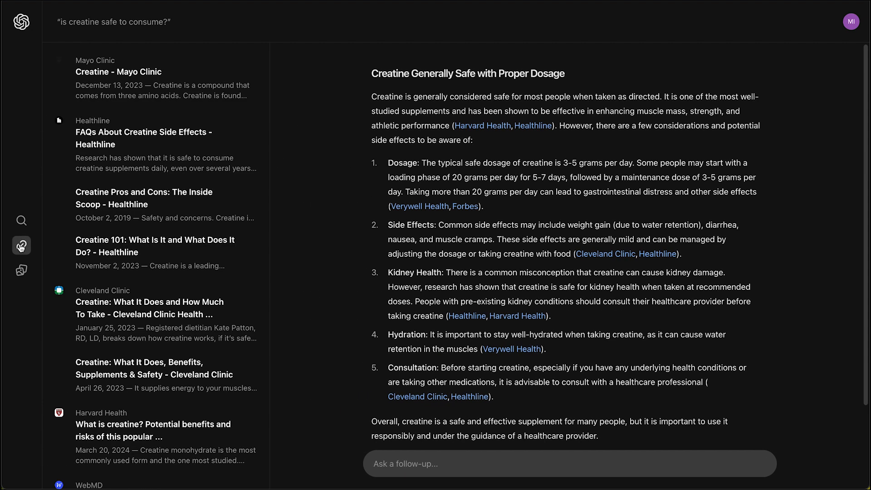
pyautogui.moveTo(22, 246)
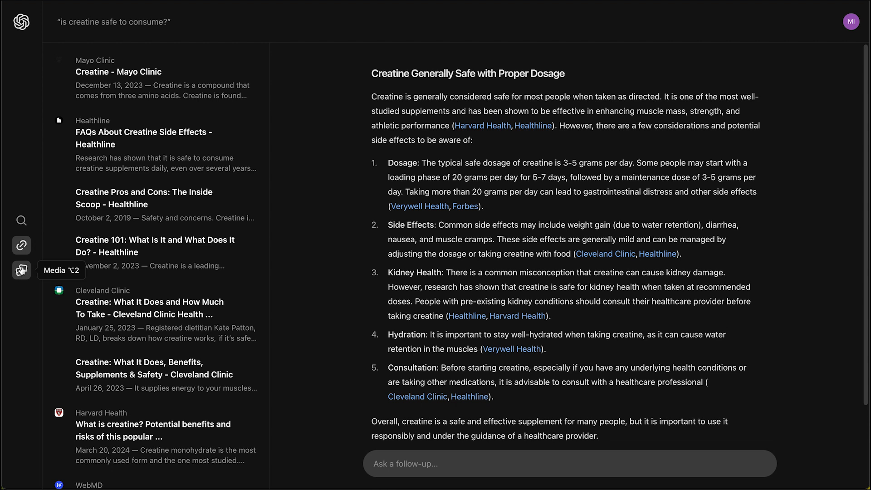
pyautogui.click(22, 271)
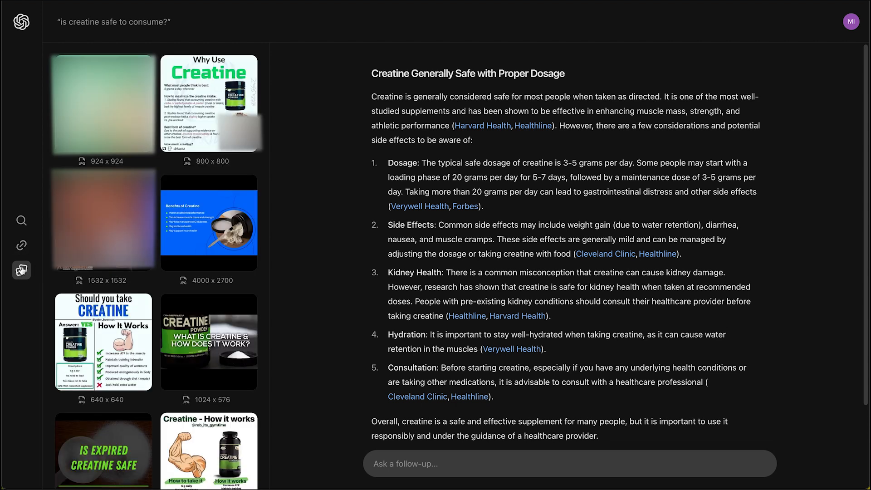
pyautogui.moveTo(22, 245)
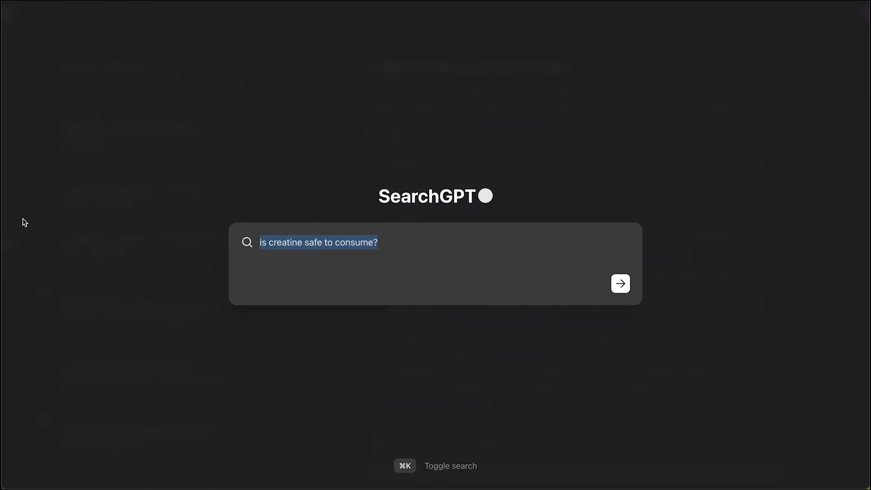
# - Close the search overlay to return to the creatine answer with sources listed
pyautogui.click(620, 283)
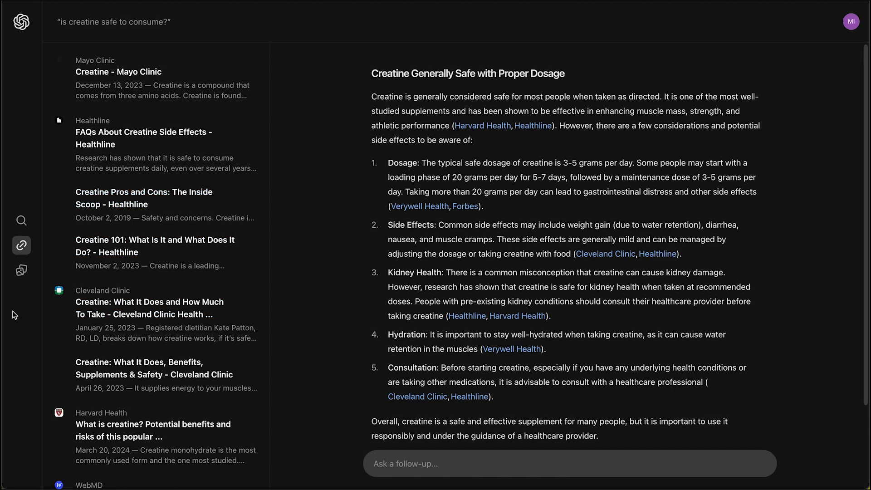
pyautogui.moveTo(176, 42)
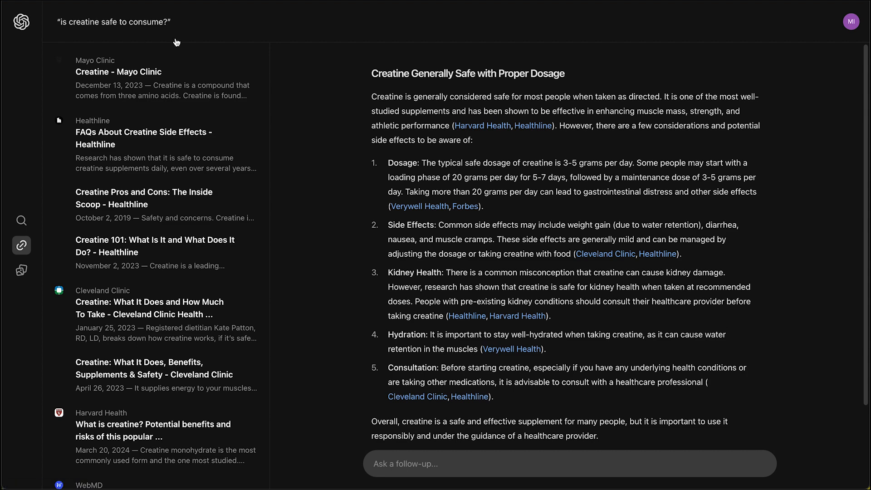